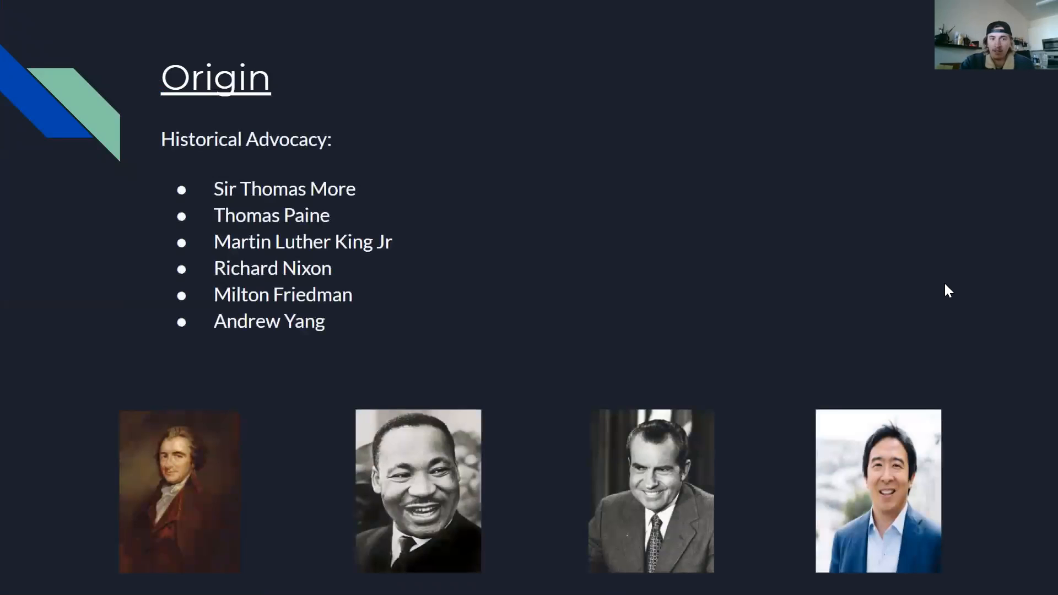
mouse_move(935, 284)
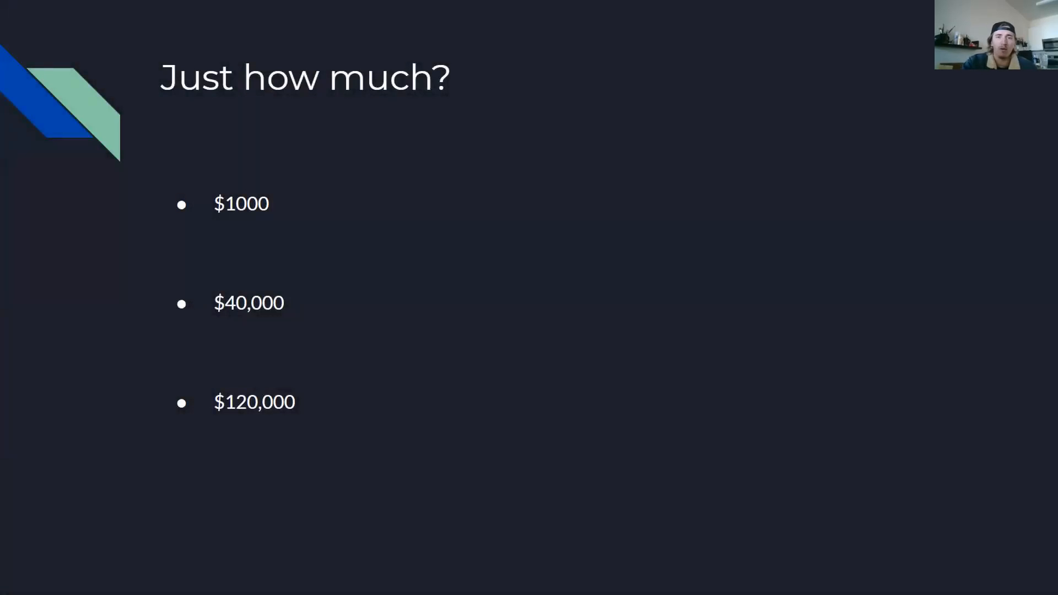
mouse_move(755, 263)
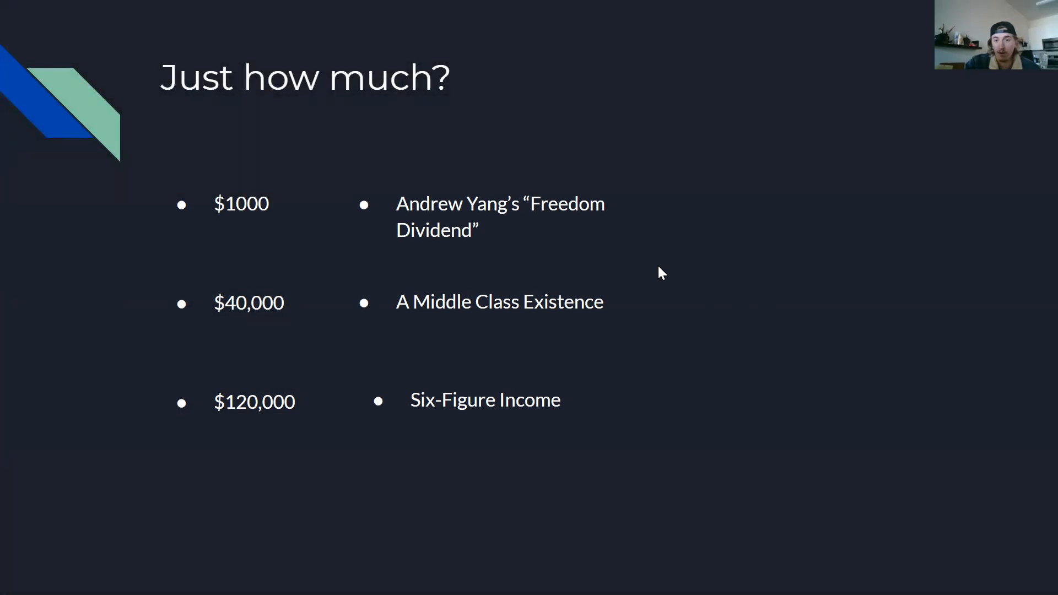
Step: Play the animations showing descriptions beside $1000, $40,000 and $120,000
key(right)
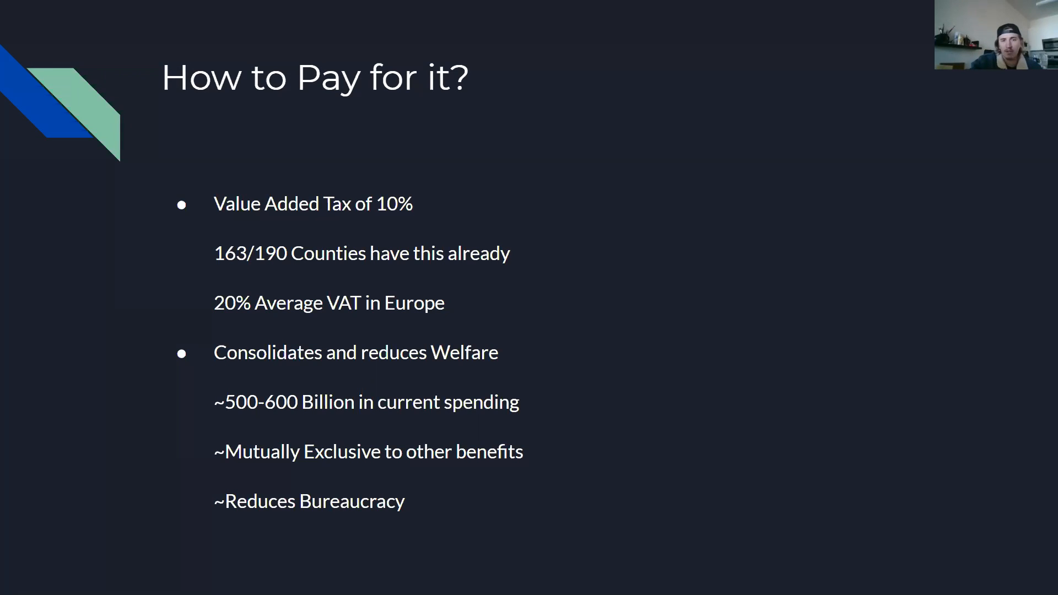
mouse_move(861, 289)
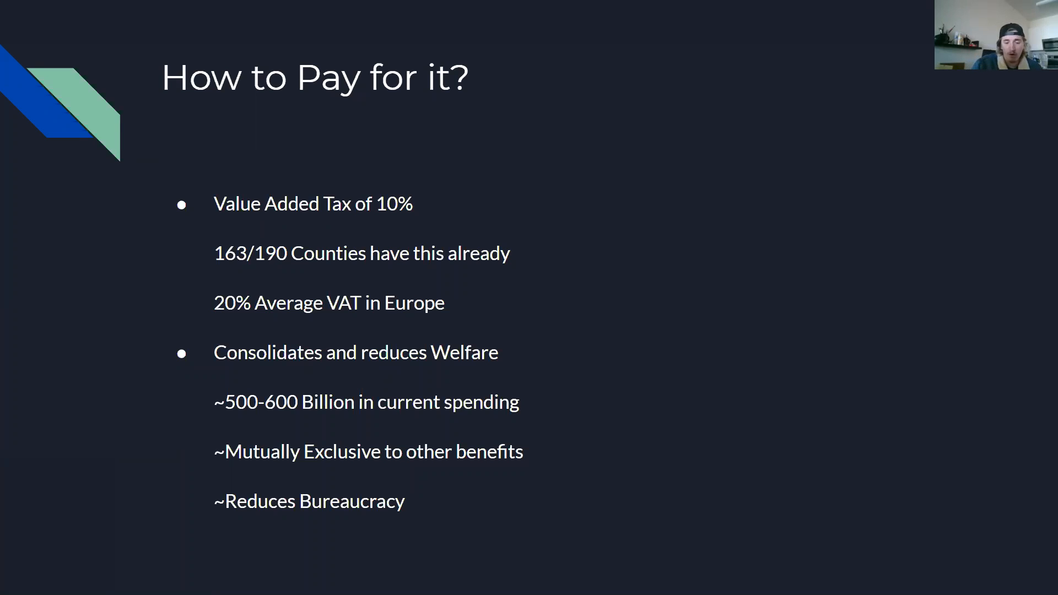
mouse_move(905, 310)
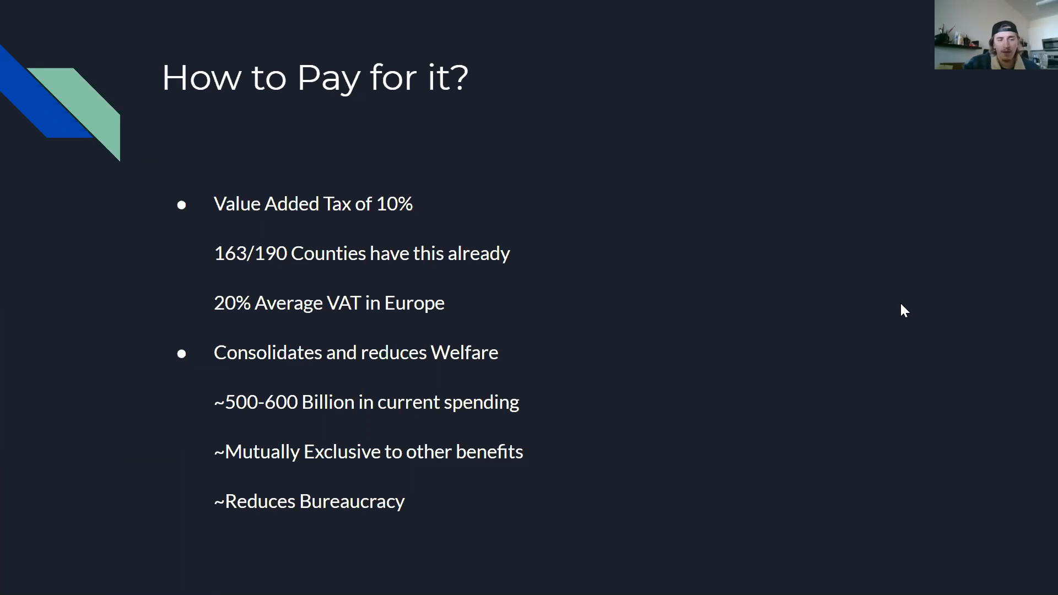
mouse_move(854, 360)
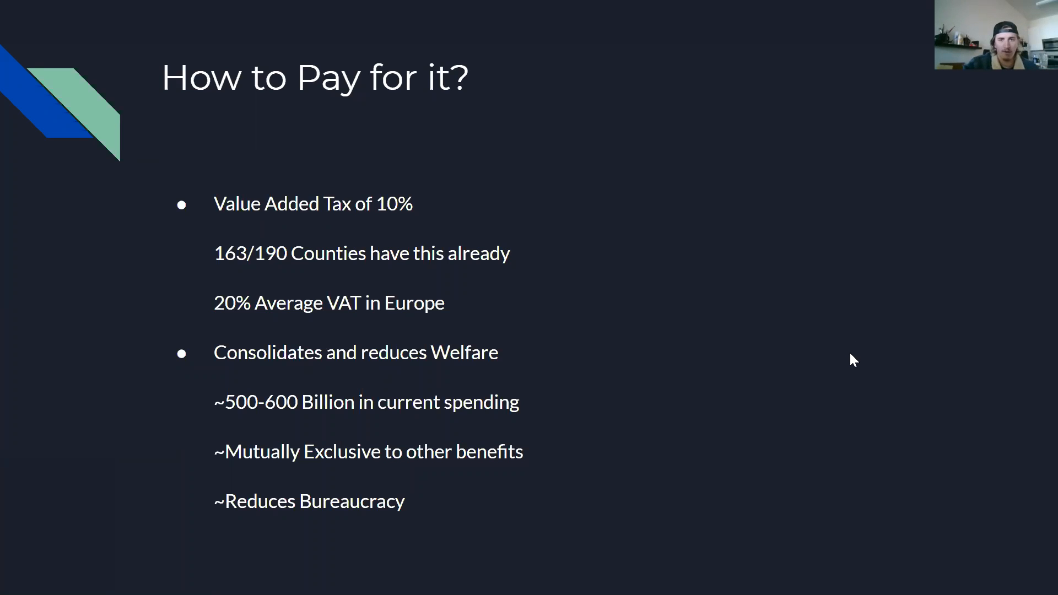
mouse_move(723, 398)
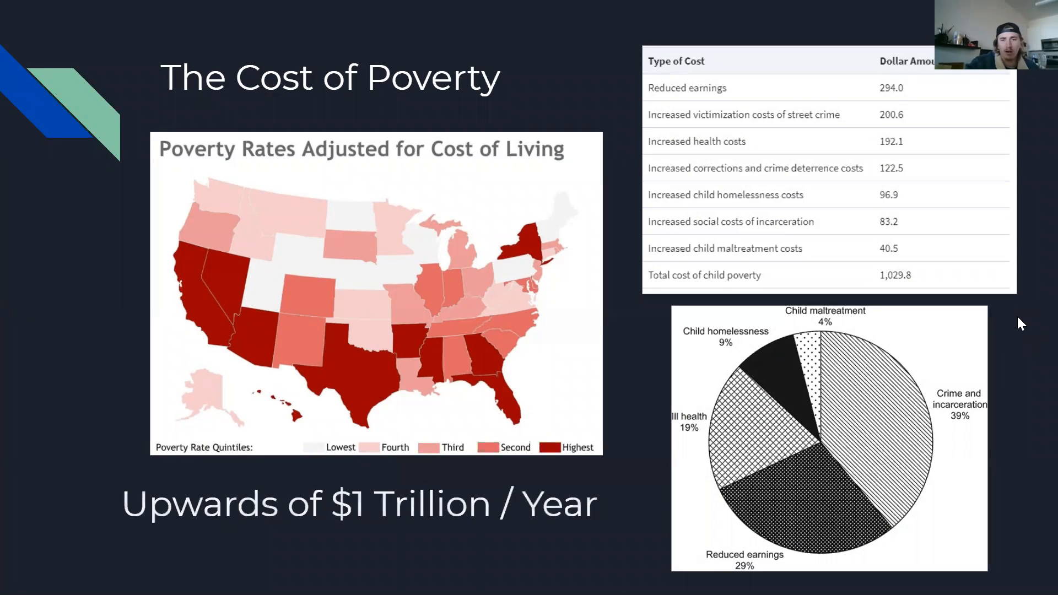
Step: Advance to The Cost of Poverty slide with the poverty map, cost table and pie chart
key(Right)
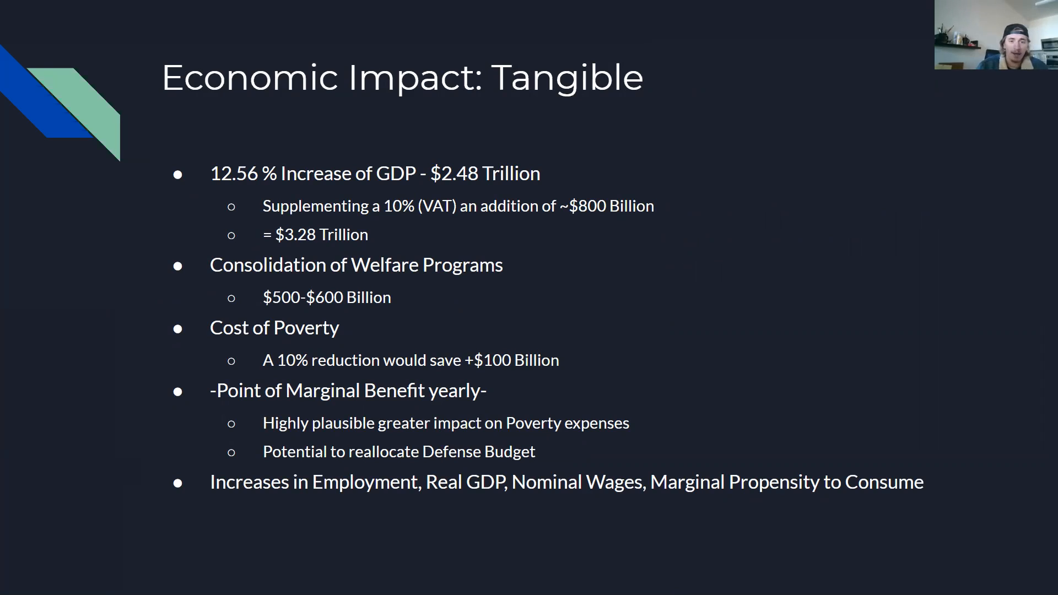
mouse_move(754, 280)
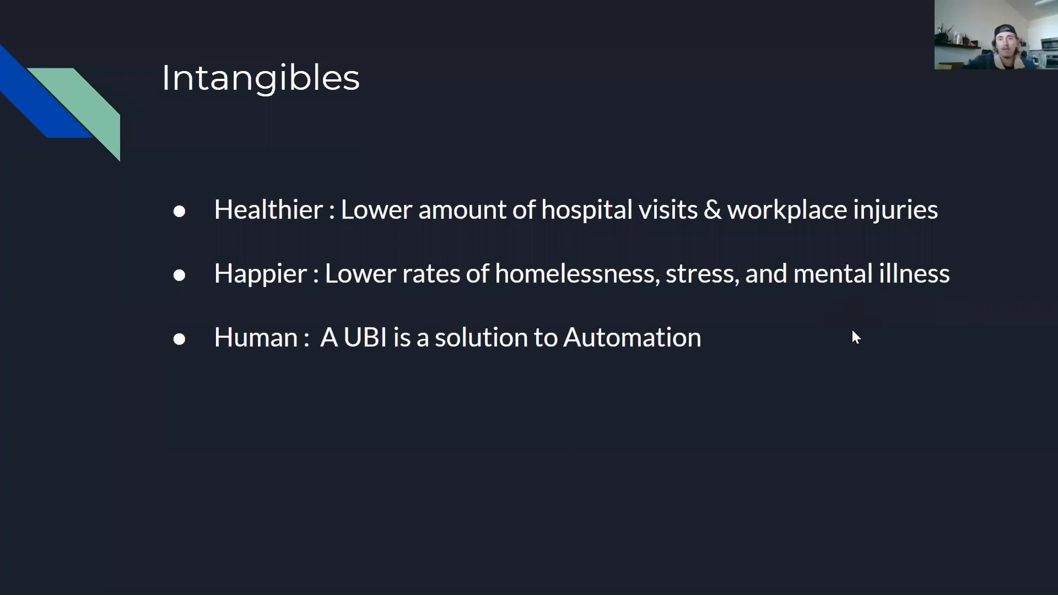
mouse_move(896, 394)
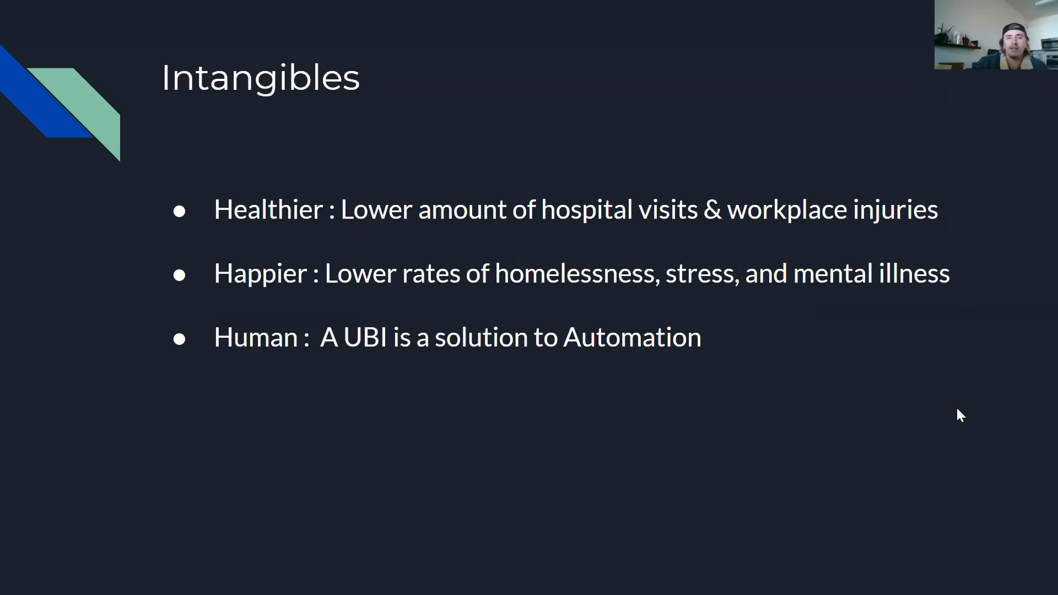
Step: Advance to The future of employment chart slide
key(Right)
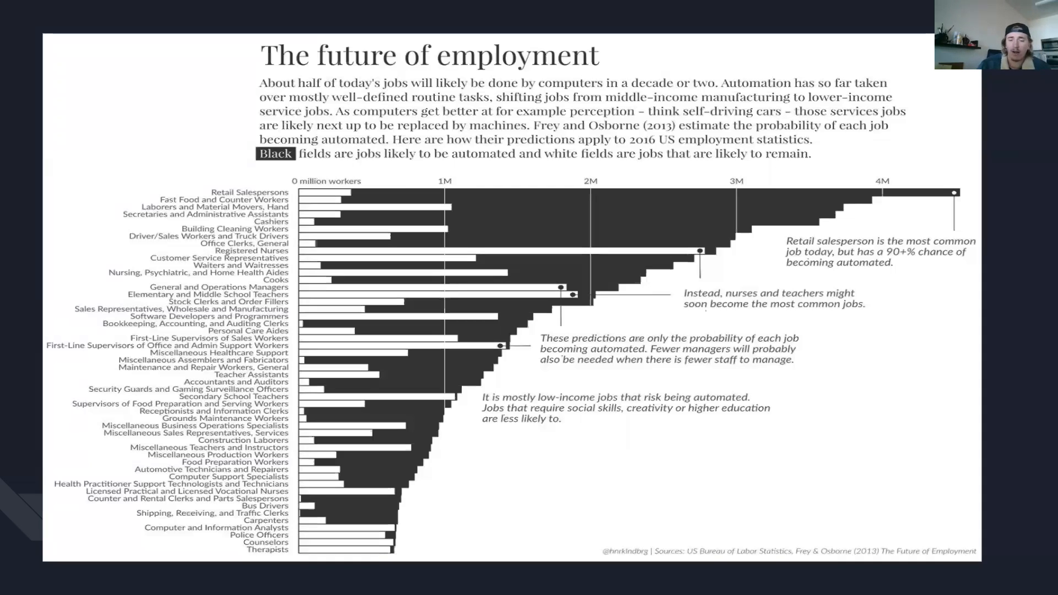
mouse_move(1031, 470)
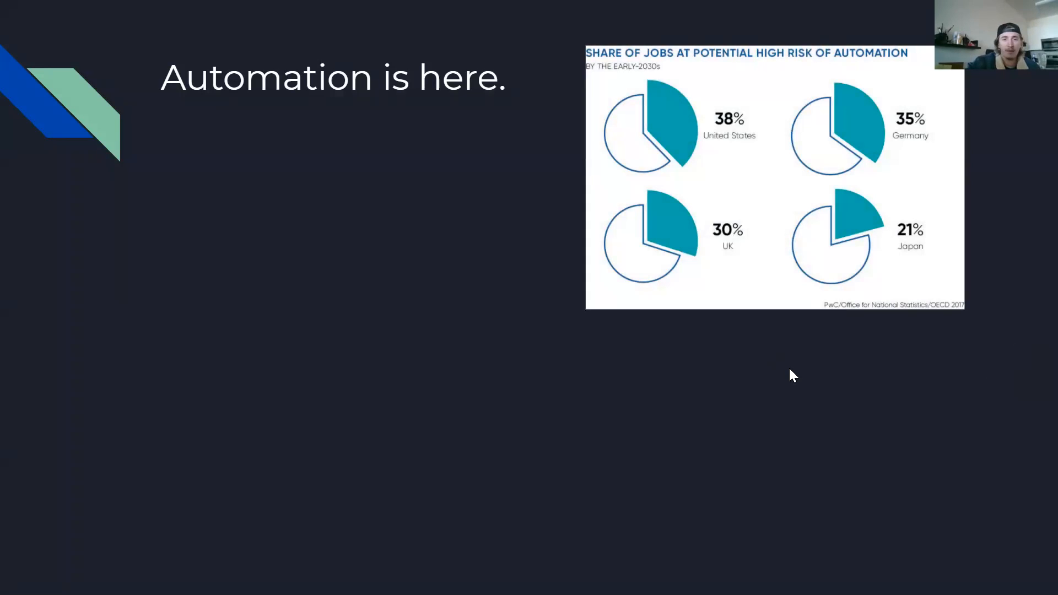
mouse_move(872, 410)
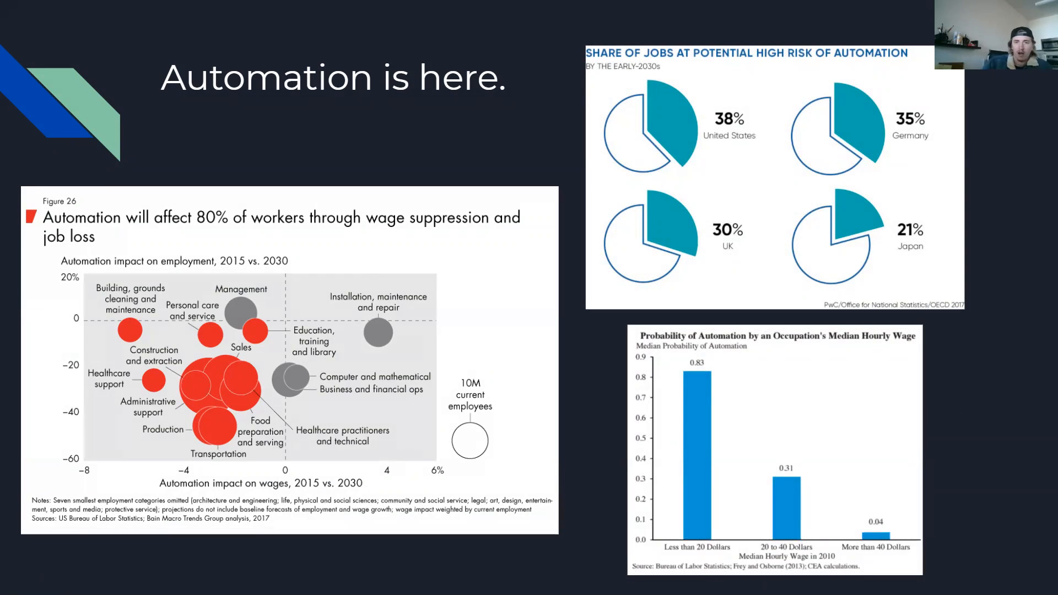
mouse_move(934, 394)
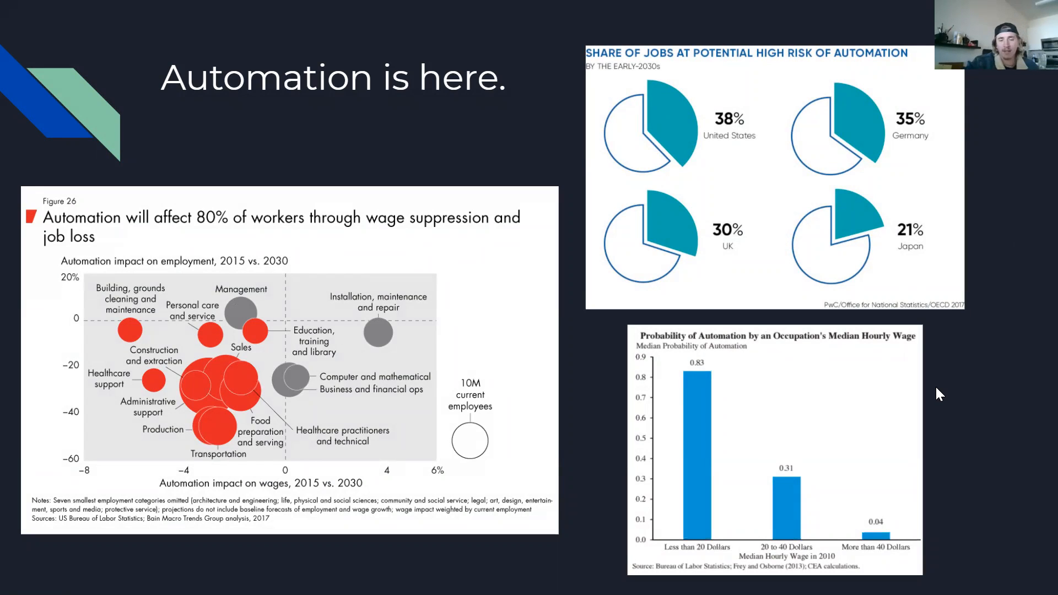
Step: Advance past the automation slide through to the Universal Basic Income title slide
key(Right)
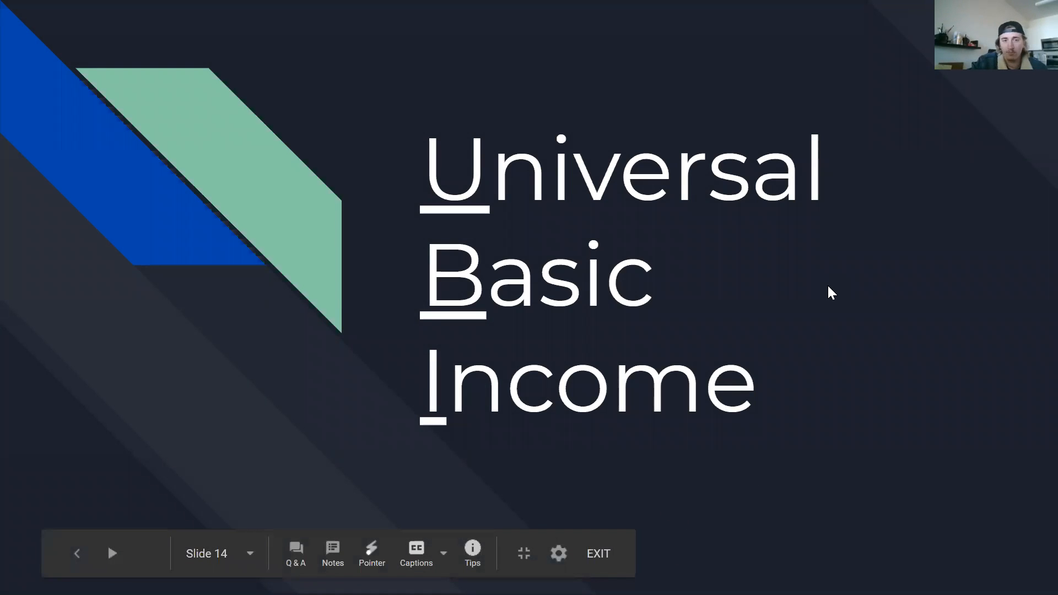
mouse_move(664, 34)
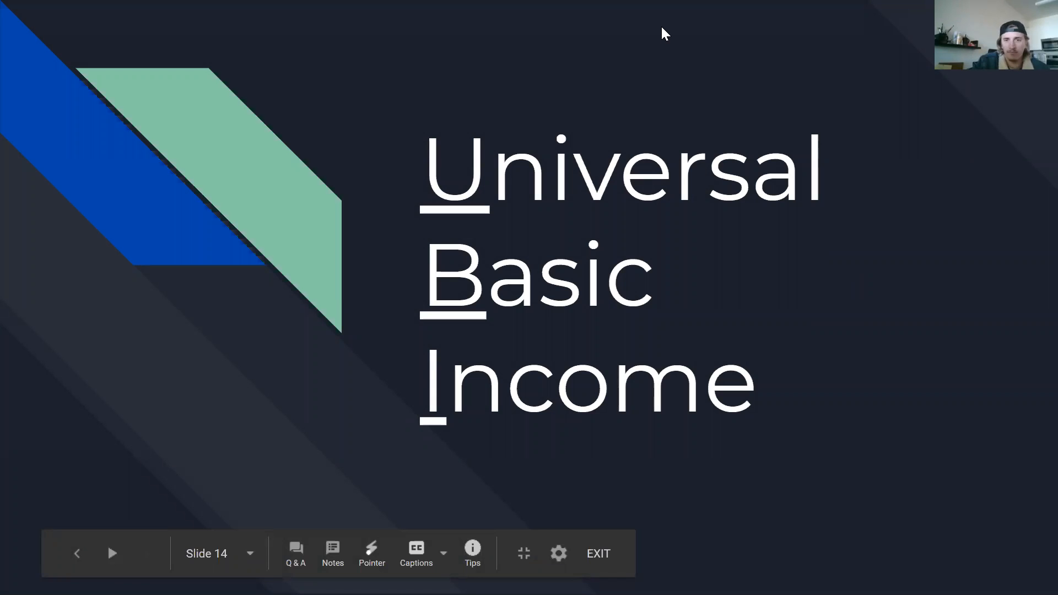